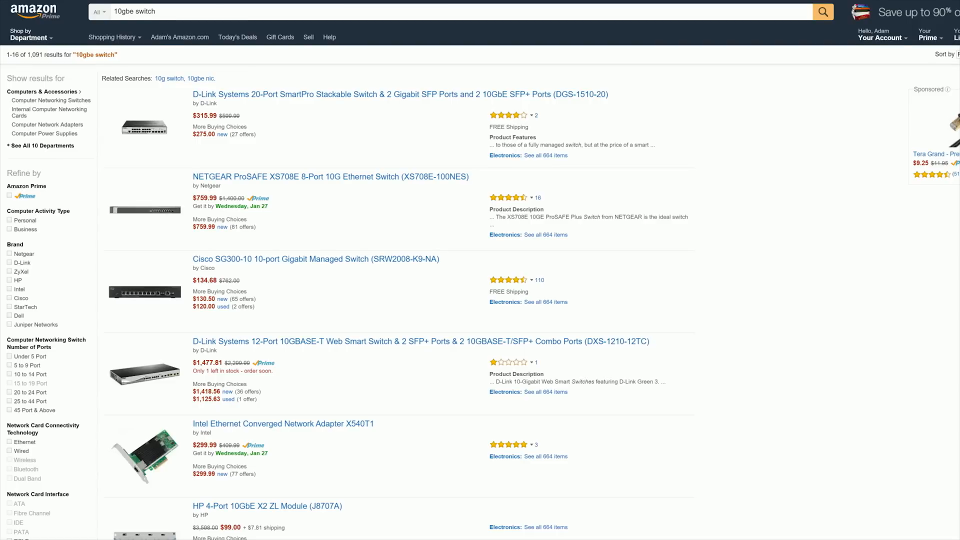
pyautogui.scroll(-3)
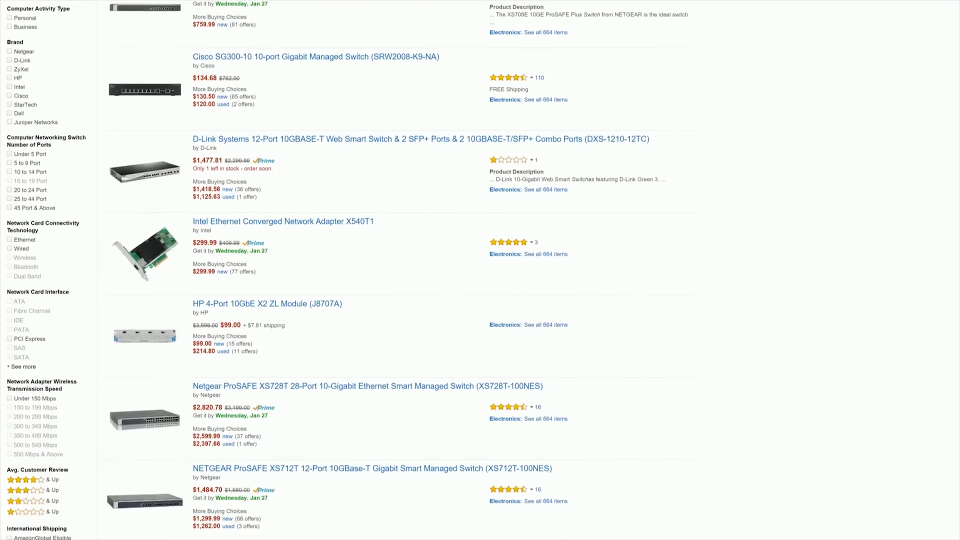
pyautogui.scroll(-3)
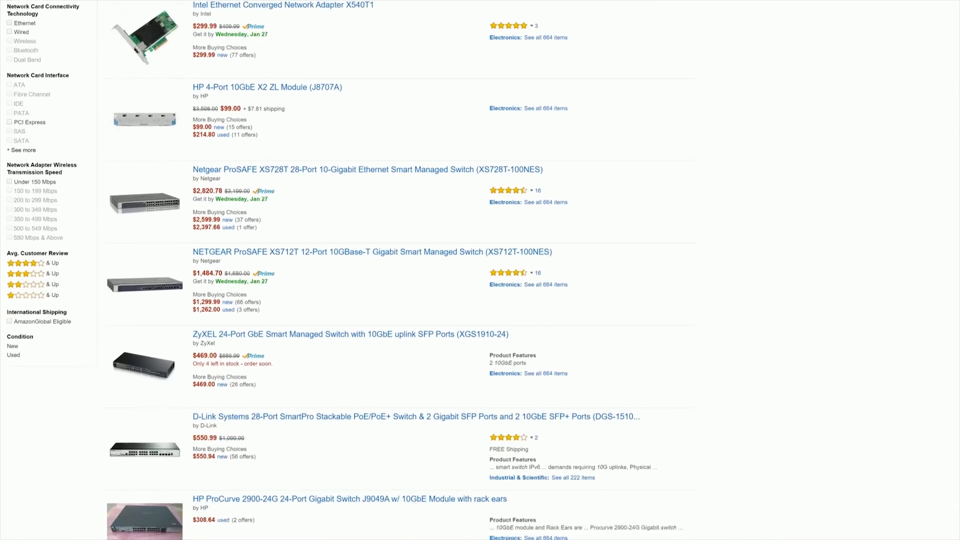
pyautogui.scroll(-3)
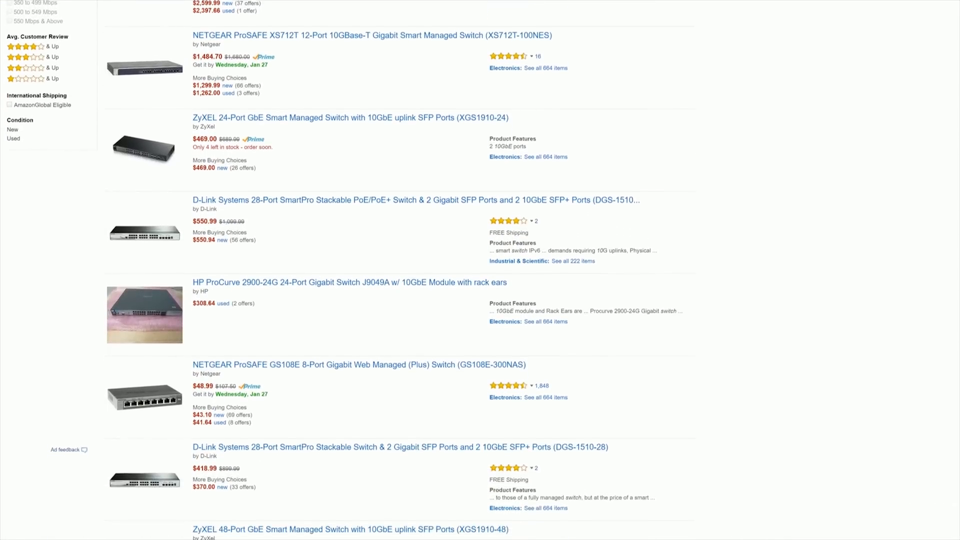
pyautogui.scroll(-3)
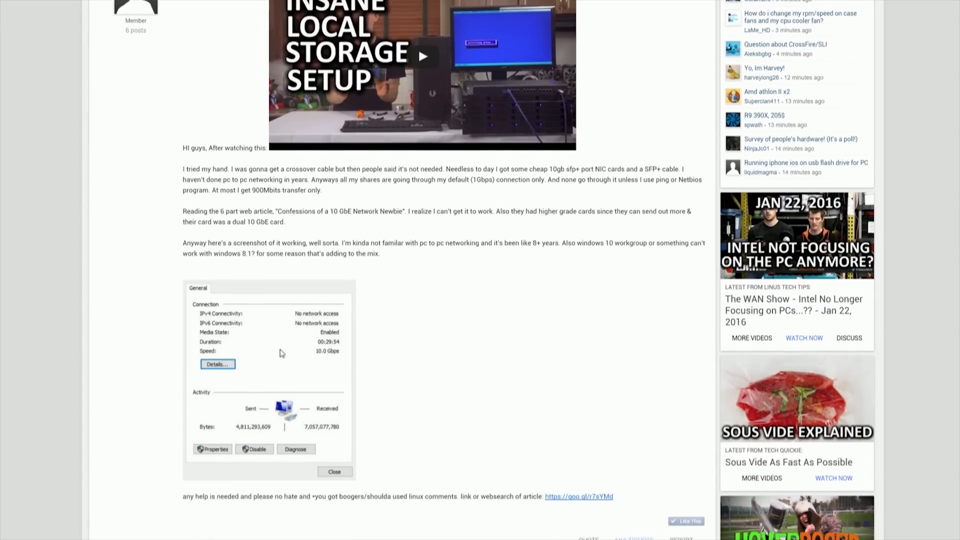
pyautogui.scroll(-3)
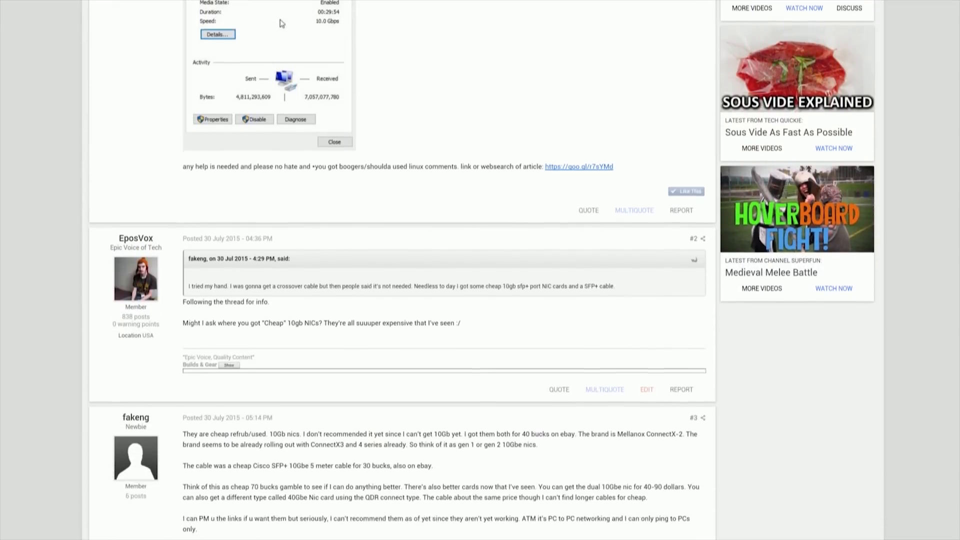
pyautogui.scroll(-3)
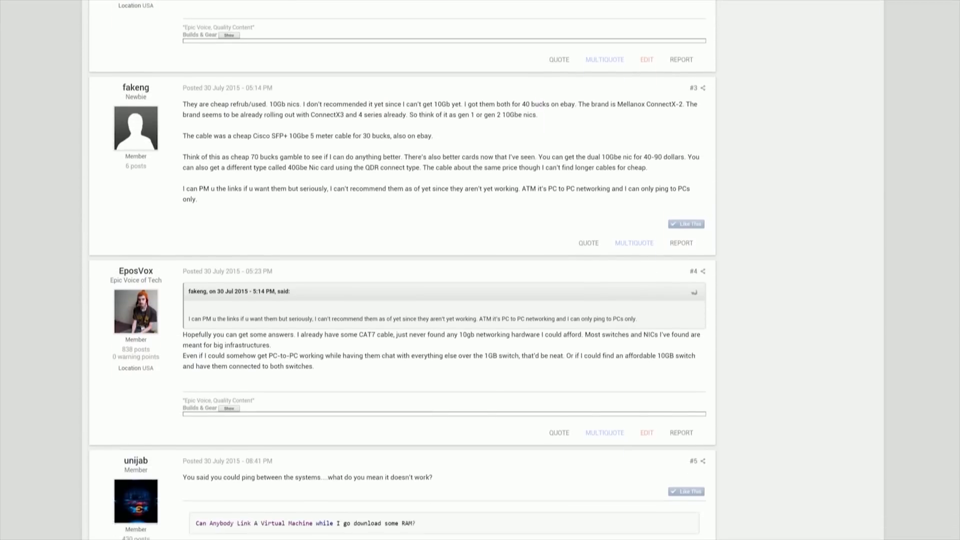
pyautogui.scroll(-3)
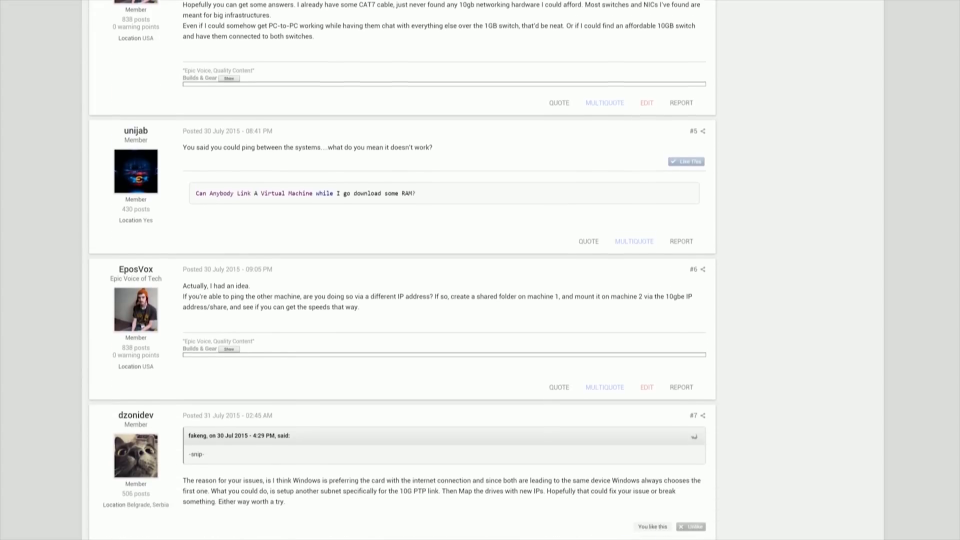